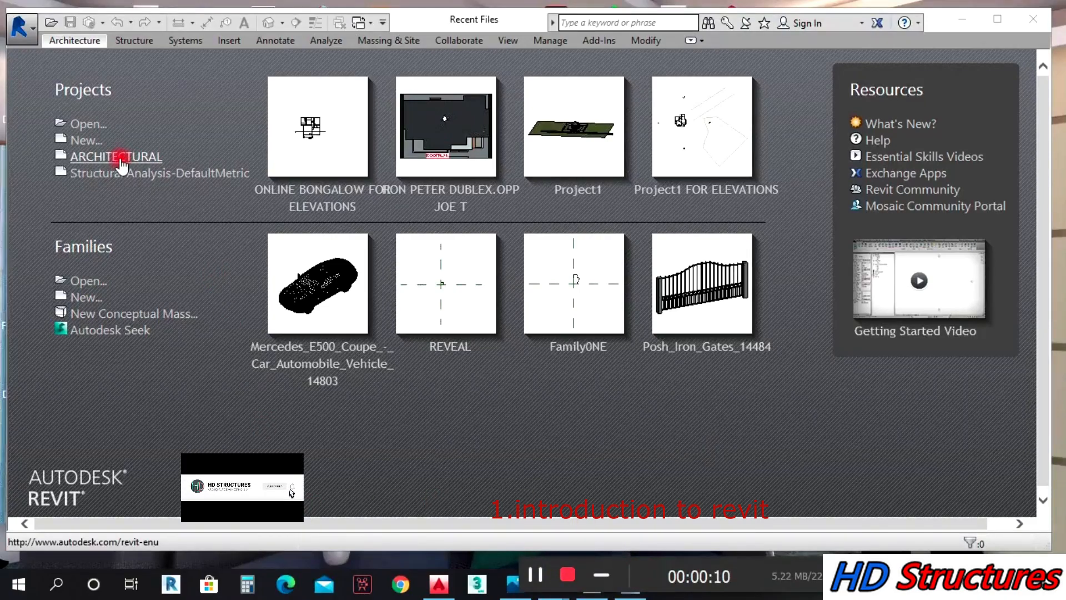
Create a new project from the Architectural template on the Recent Files screen
click(115, 157)
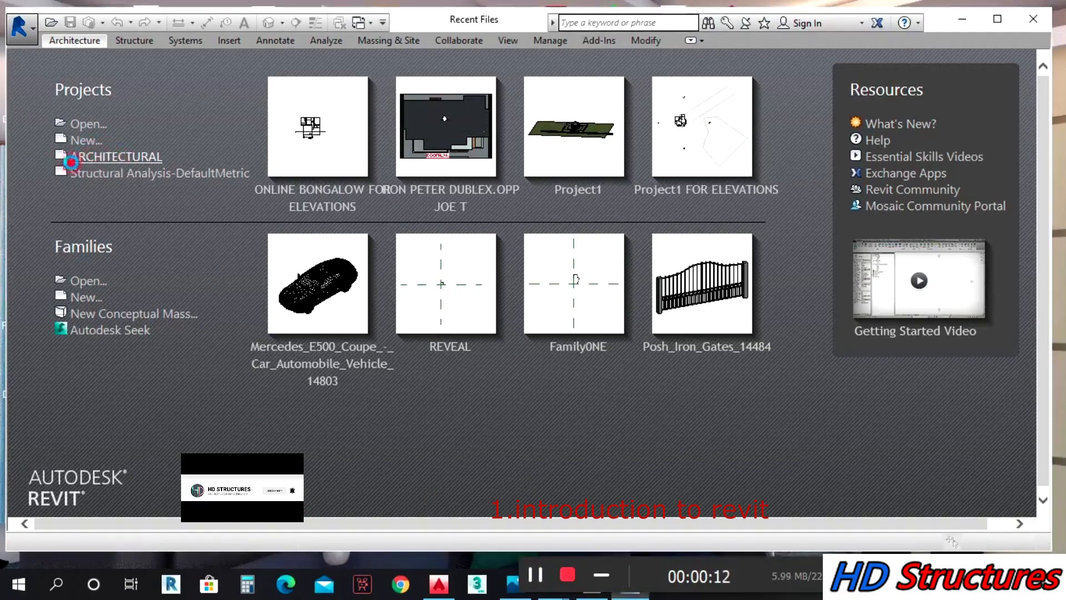
click(118, 157)
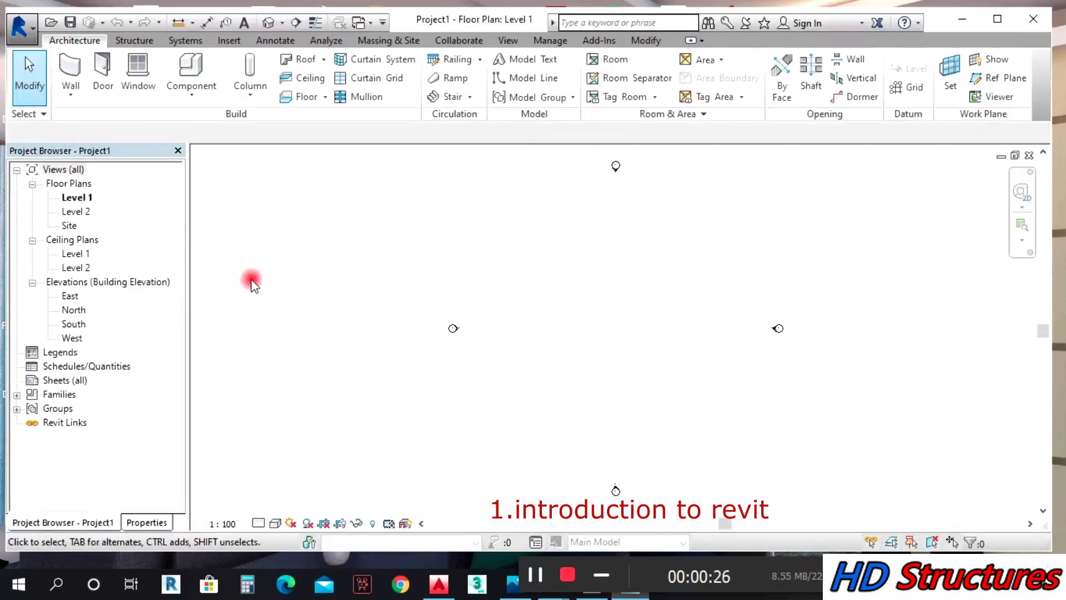
Switch between the Properties and Project Browser palettes, then close both
click(146, 522)
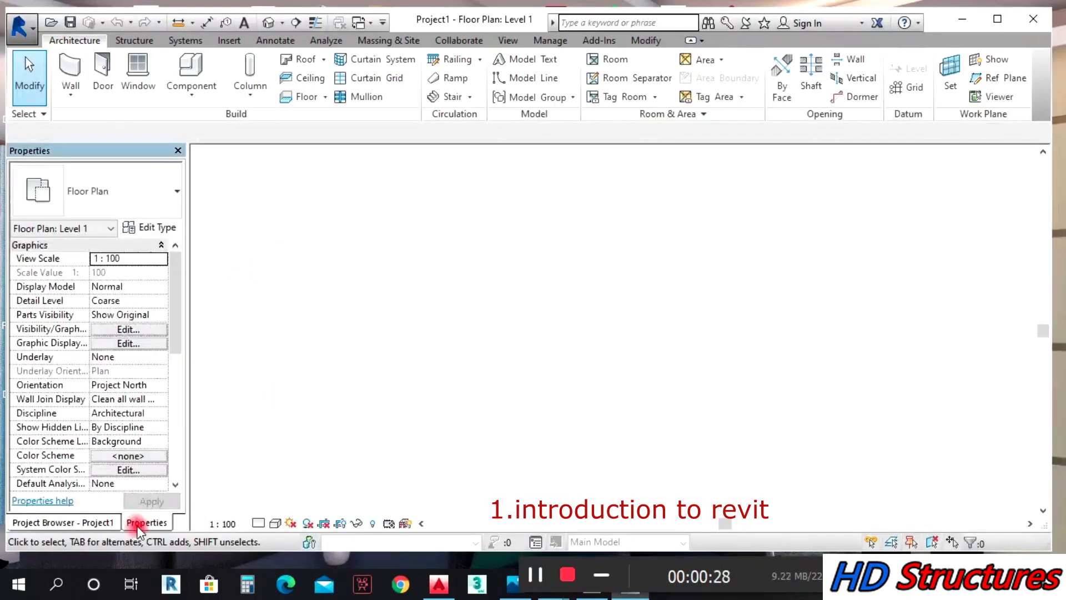
click(64, 522)
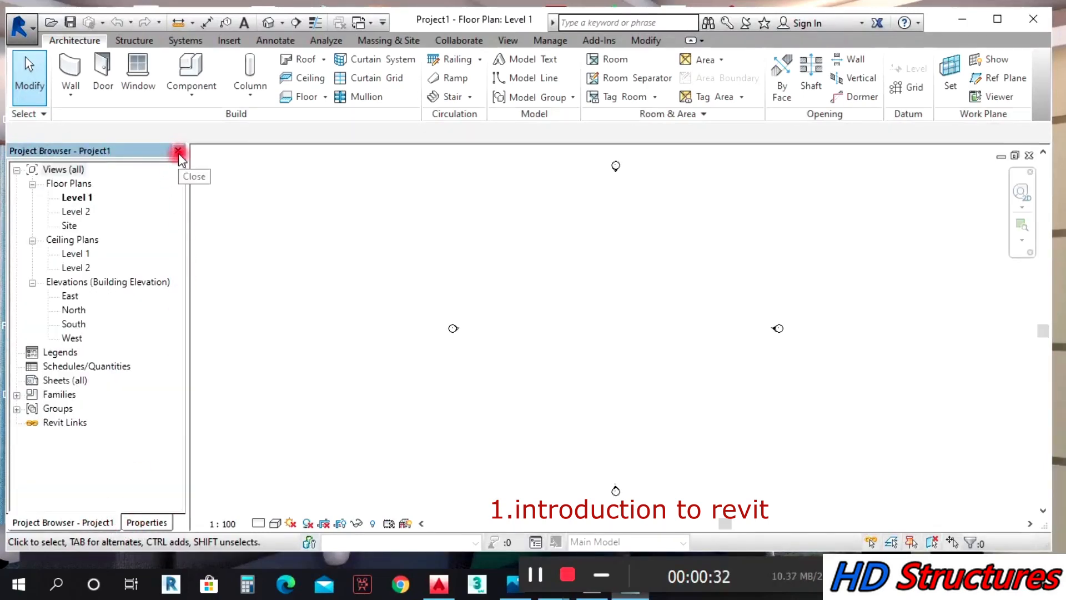
click(179, 150)
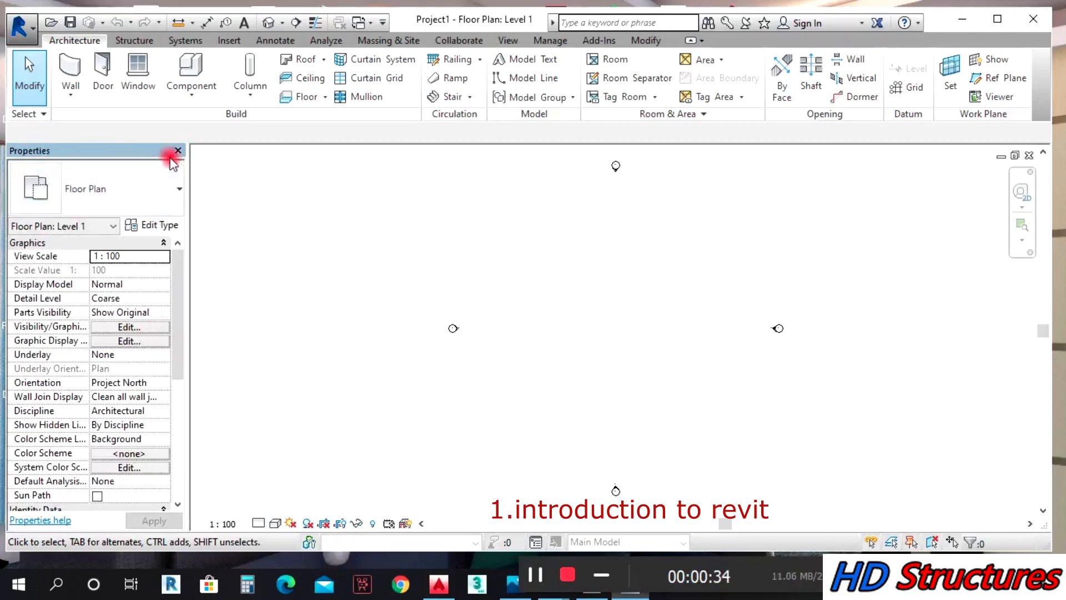
click(178, 150)
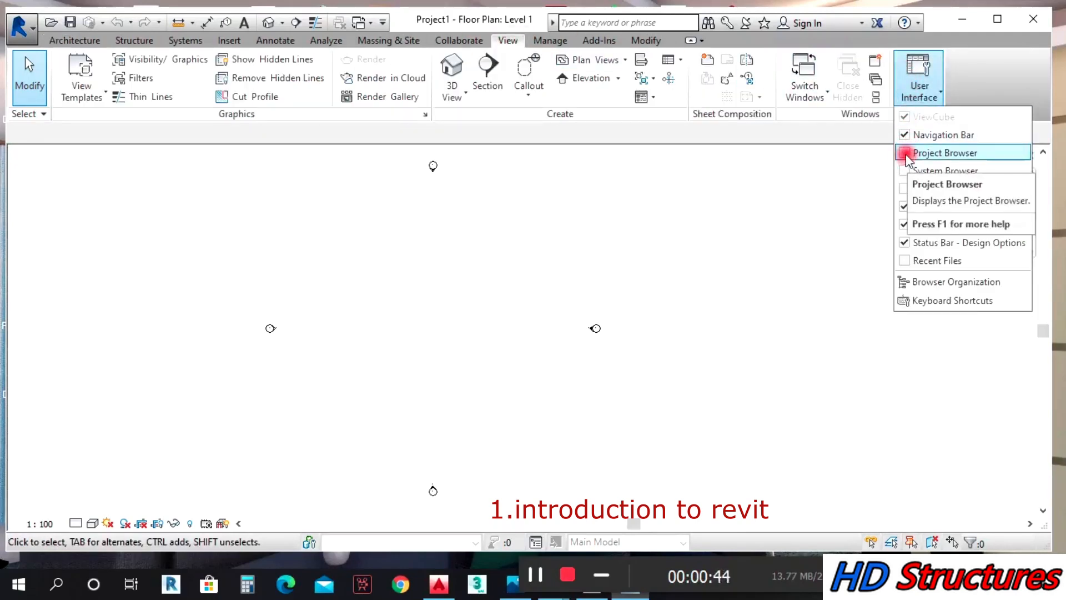
Turn the Project Browser and Properties palettes back on from View > User Interface
click(945, 152)
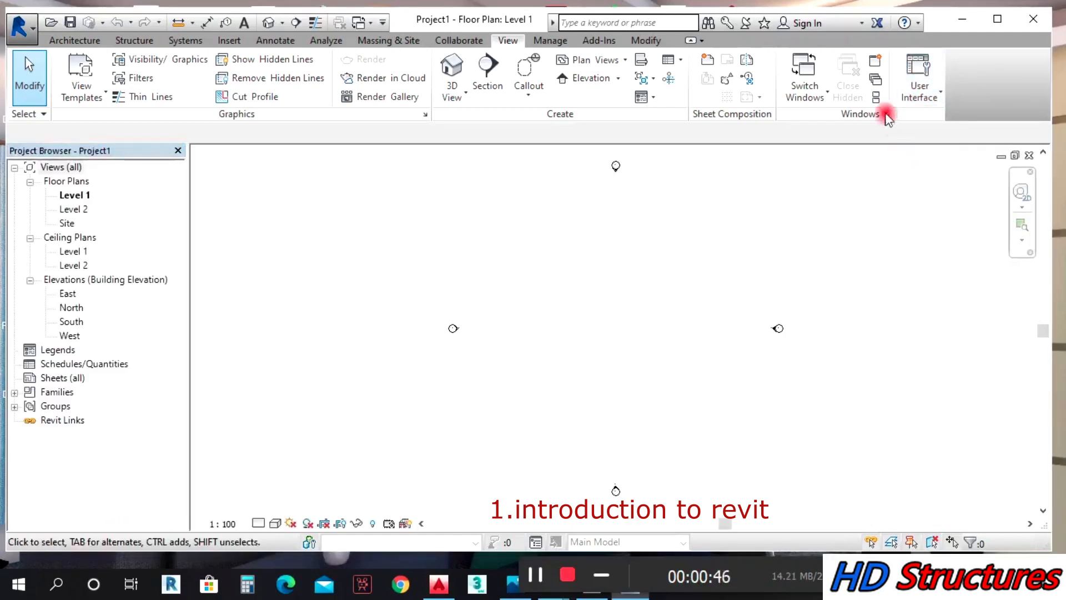
click(918, 76)
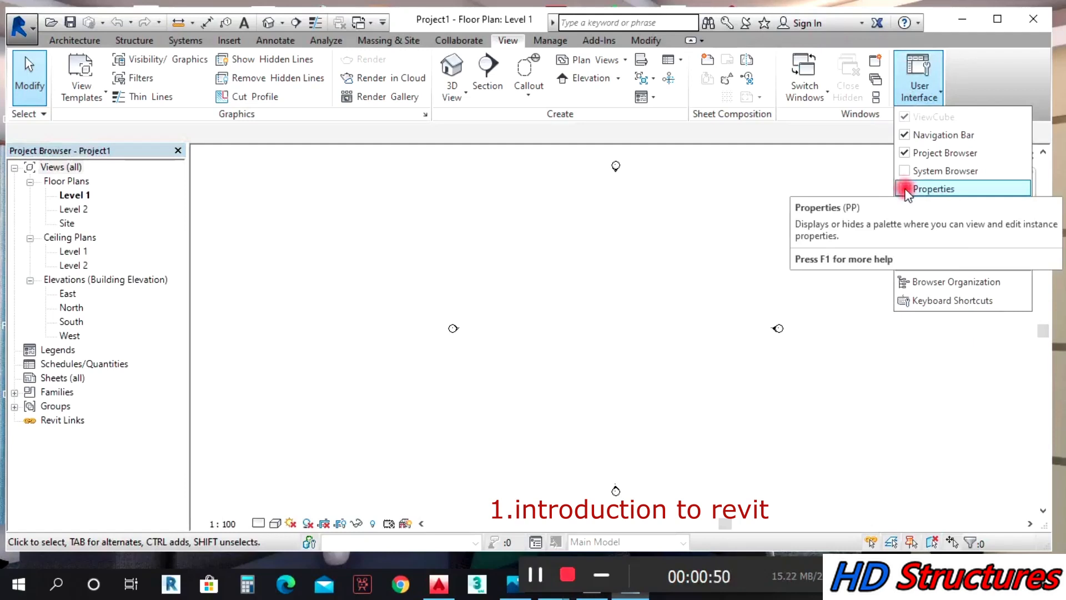
click(934, 188)
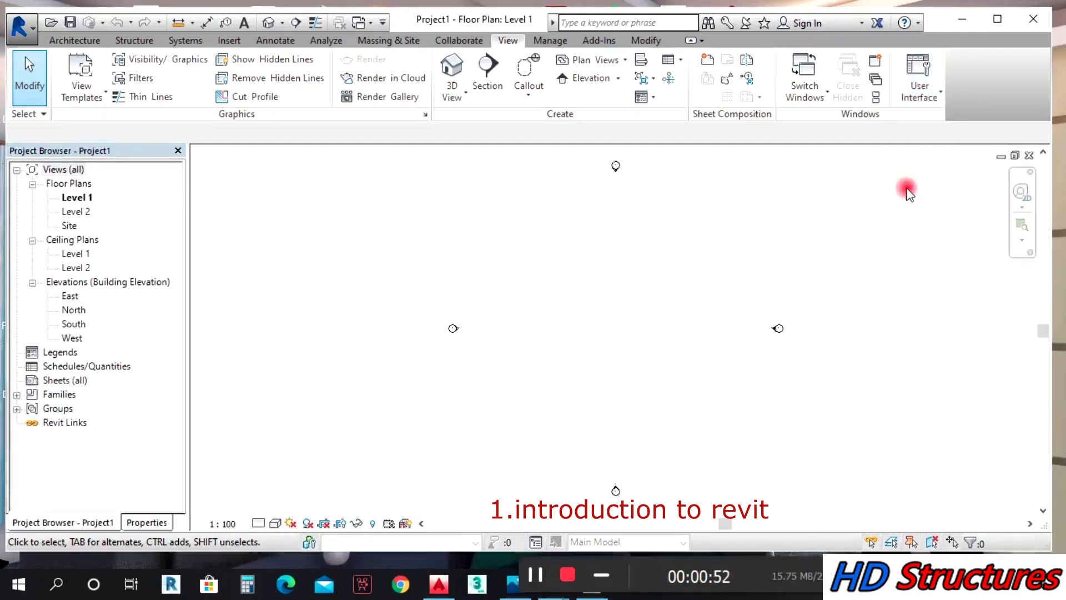
Float the Properties palette and dock it back alongside the Project Browser
click(146, 522)
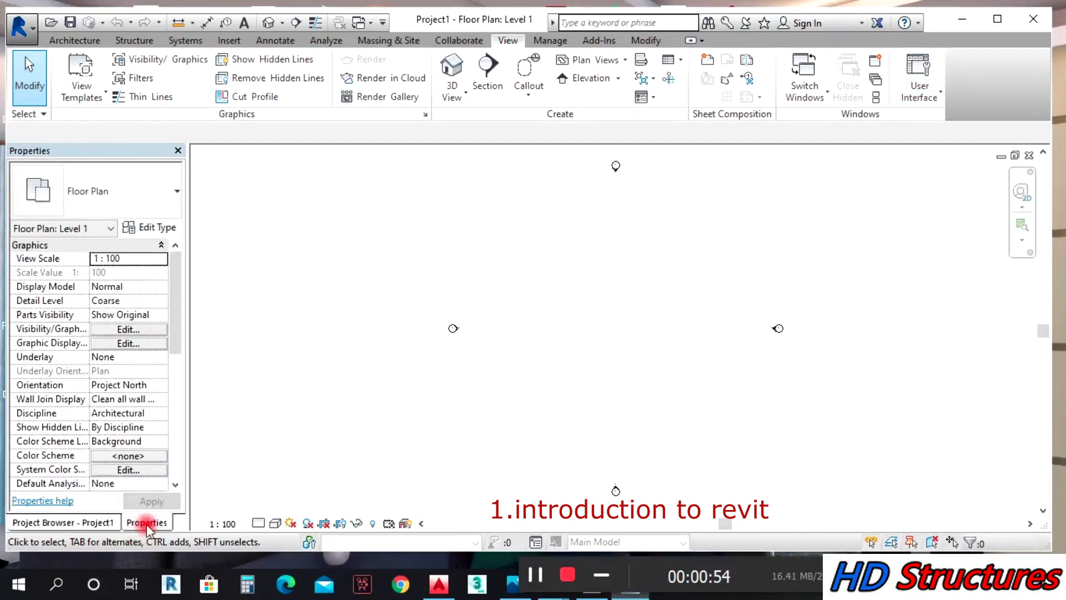
click(65, 522)
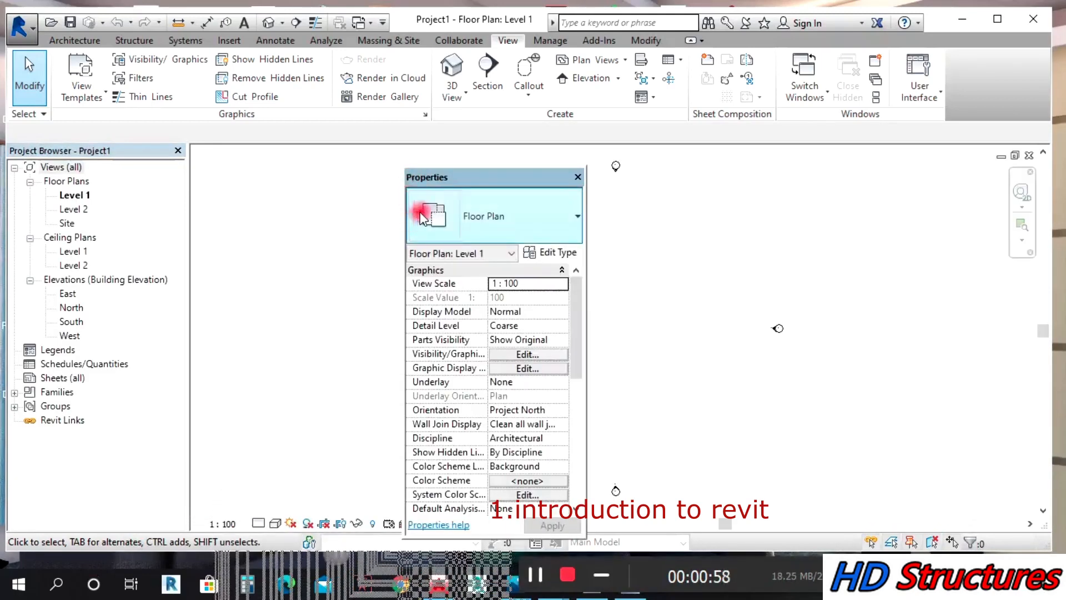
drag(493, 177, 388, 167)
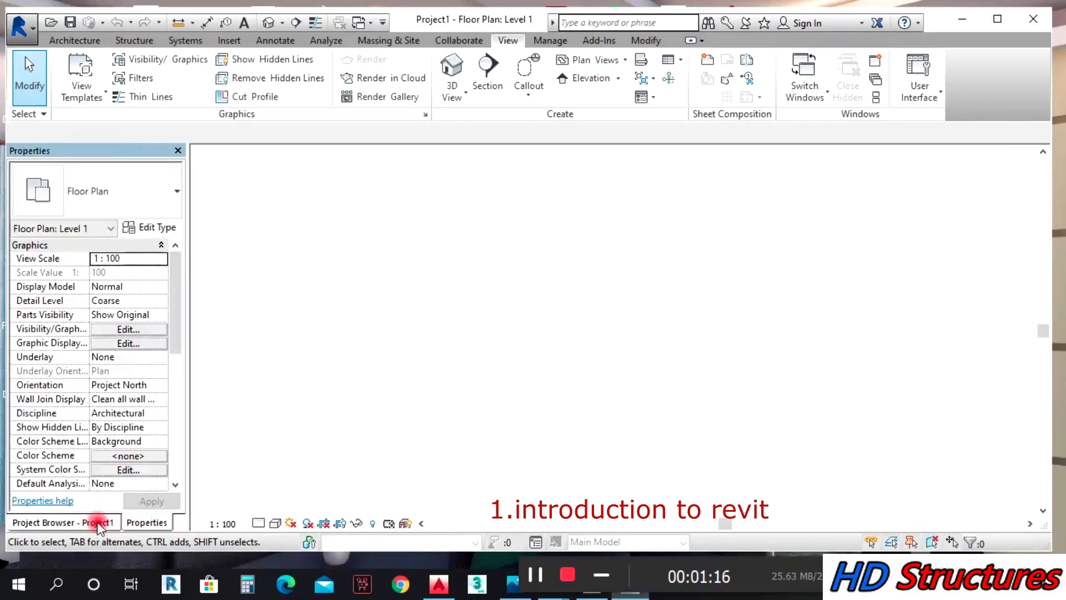
Review the Architecture, Structure and Systems ribbon tool sets in turn
click(74, 40)
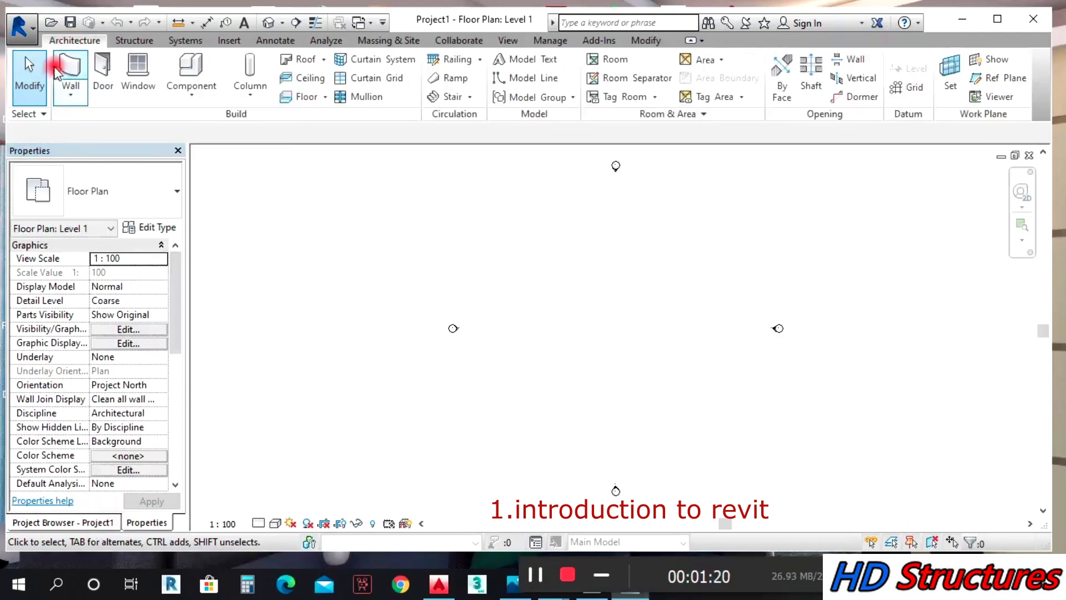
mouse_move(191, 71)
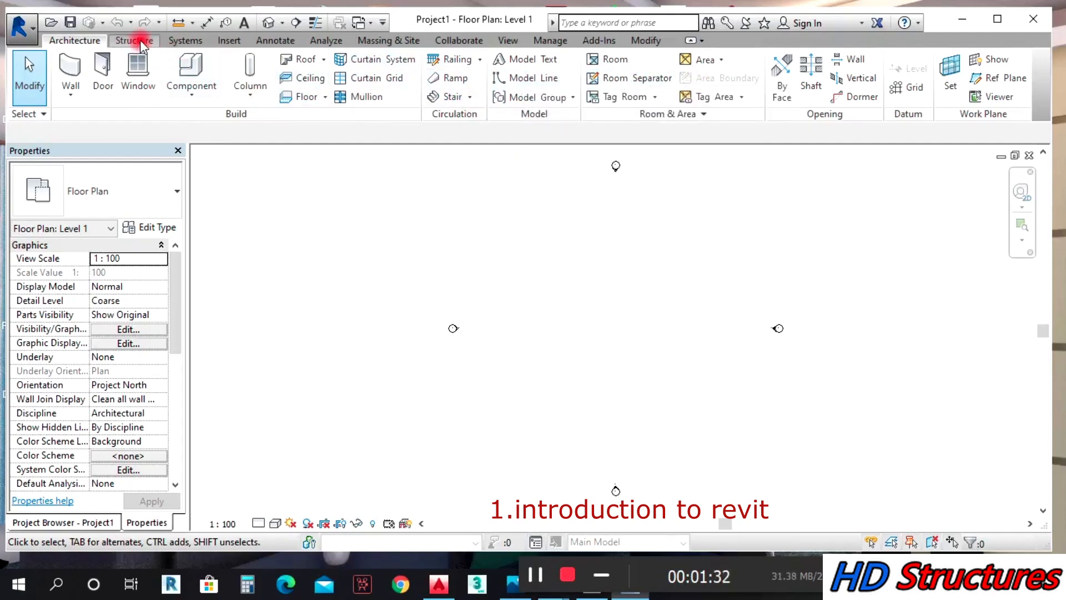
click(135, 40)
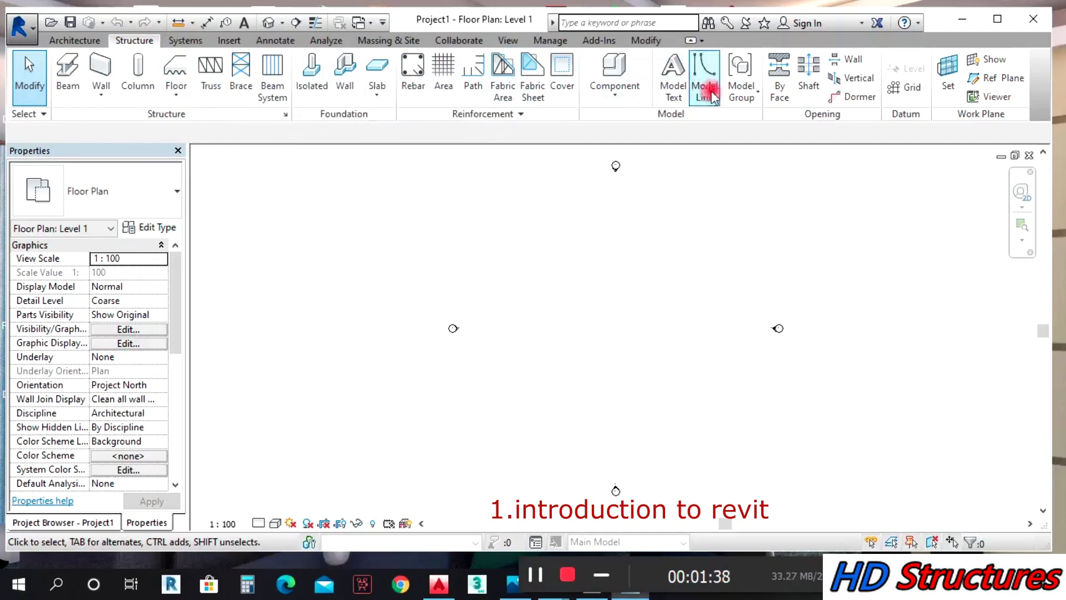
click(185, 40)
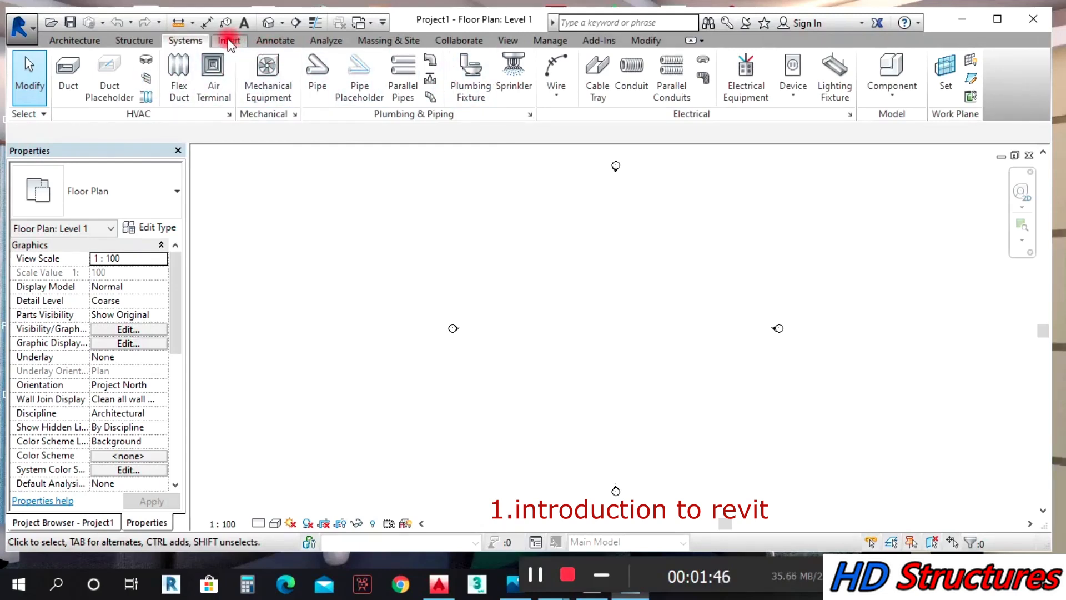
Show the Insert ribbon's linking and importing tools, including Link CAD
click(229, 40)
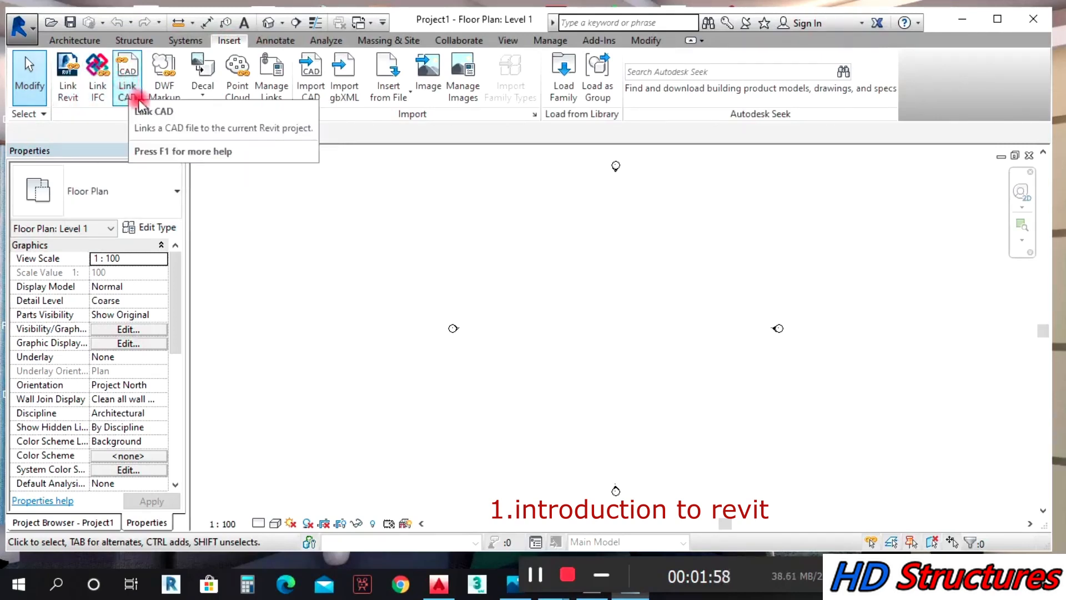
mouse_move(271, 74)
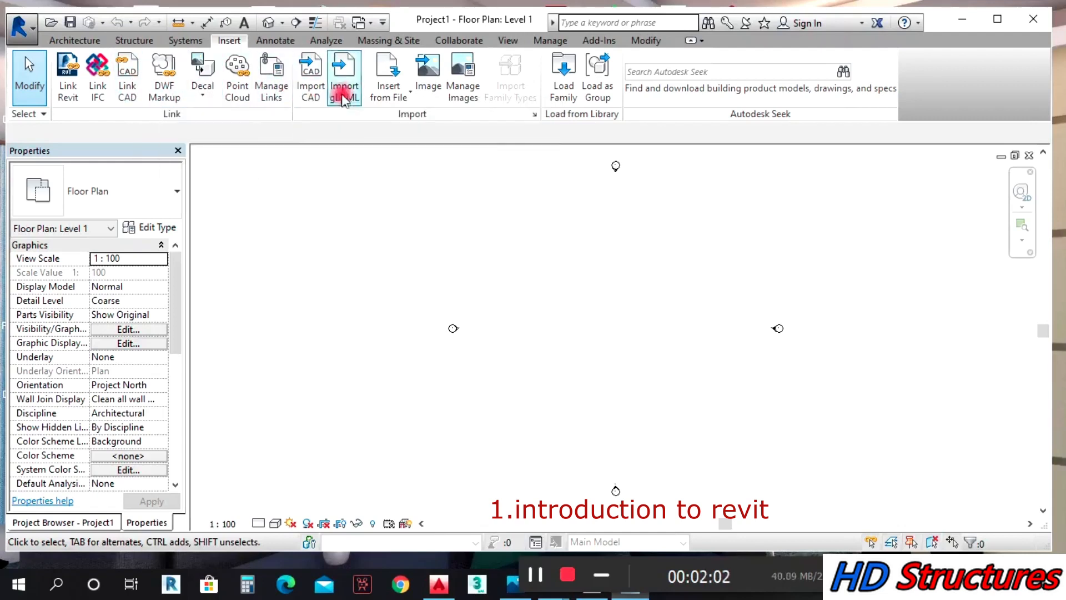
mouse_move(427, 67)
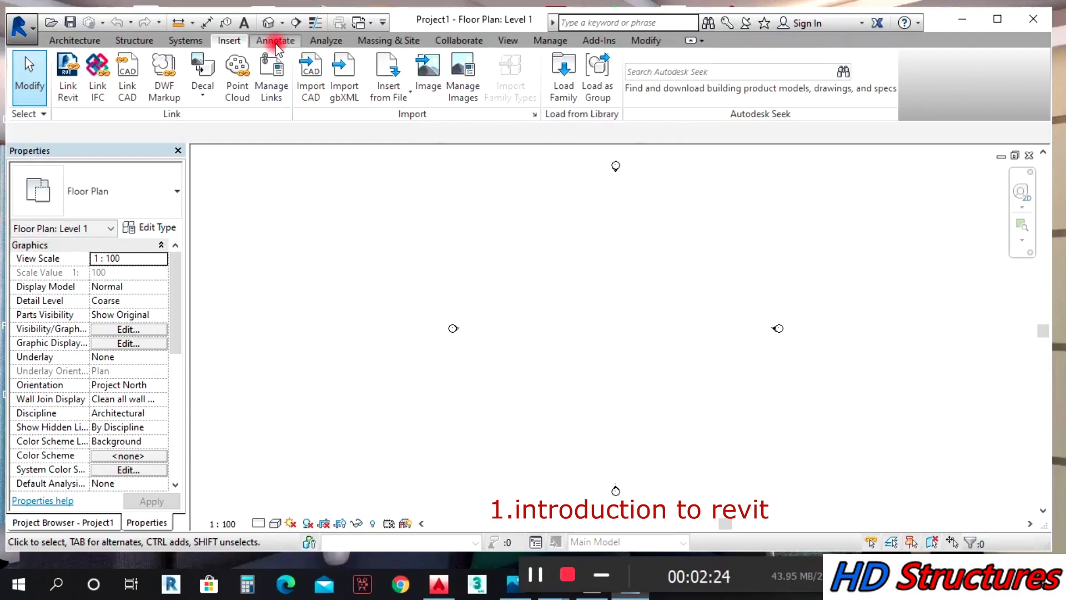
Review the Annotate, Analyze, Massing & Site and Collaborate ribbon tool sets
click(275, 40)
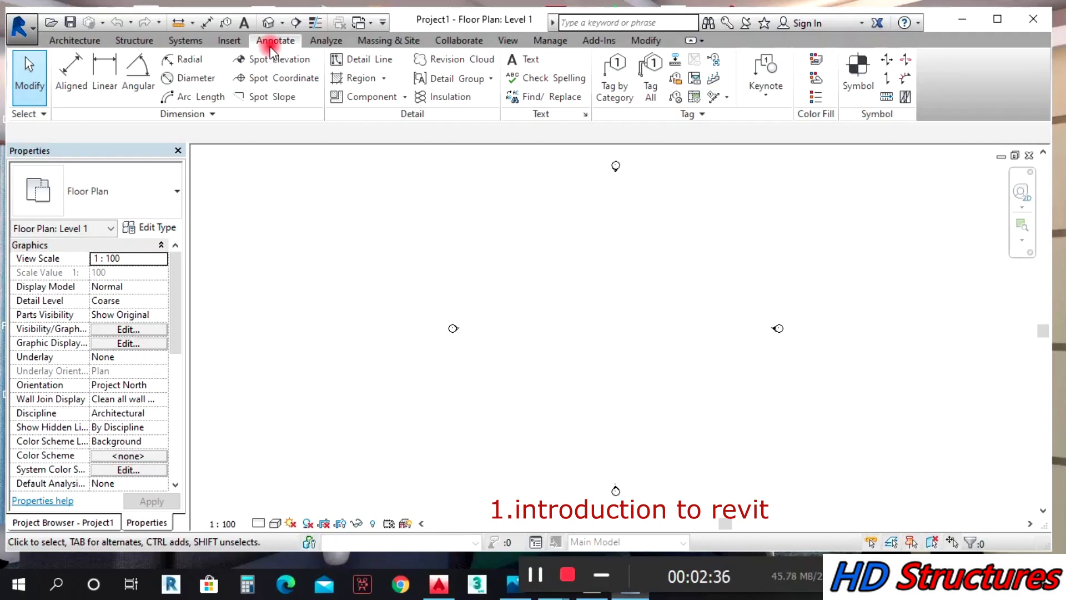
mouse_move(70, 75)
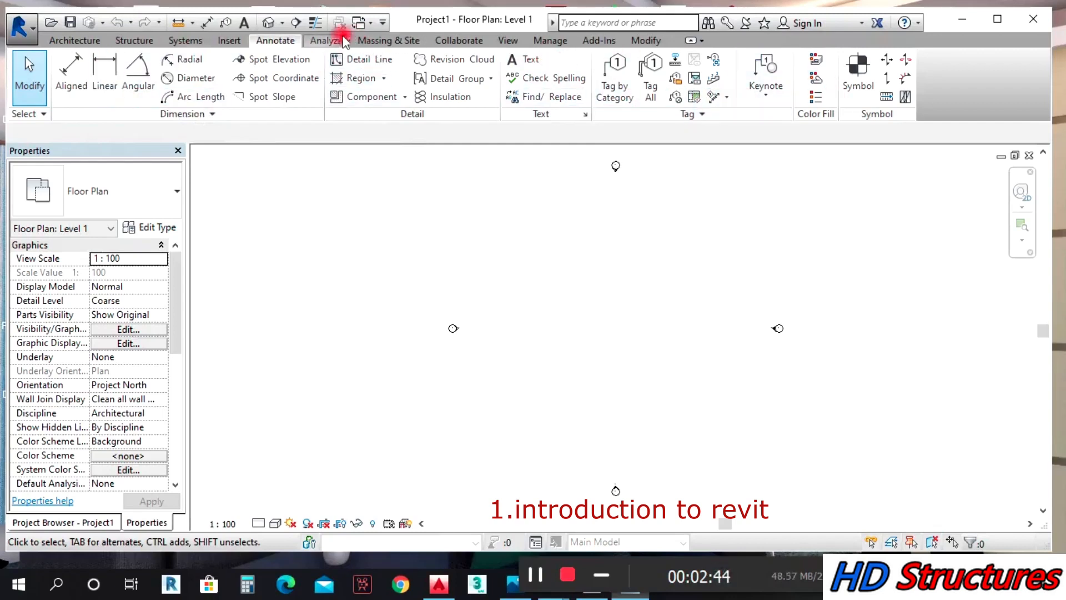
click(327, 40)
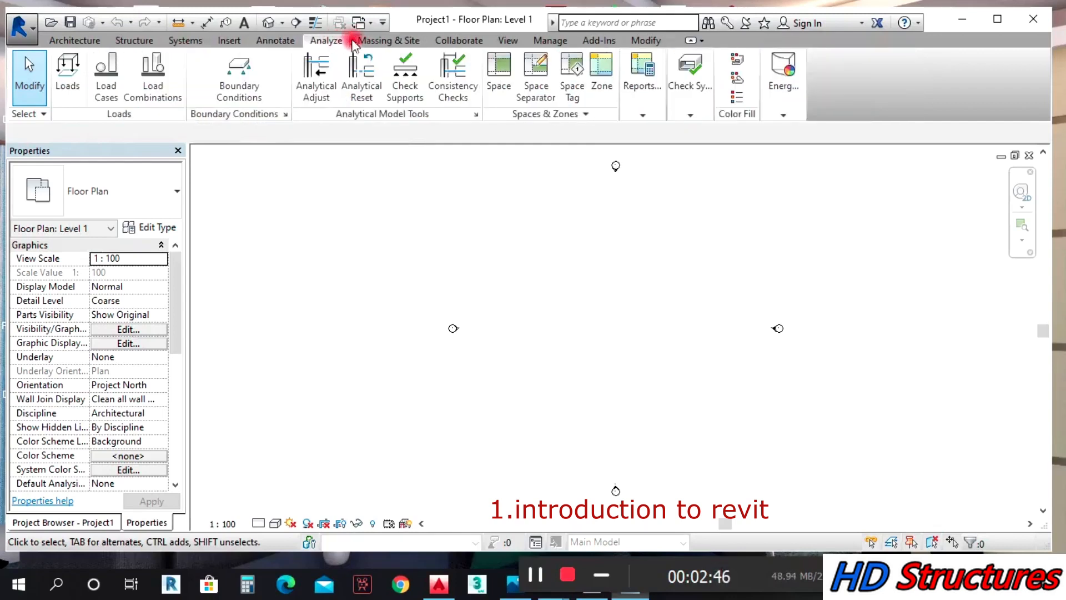
click(389, 40)
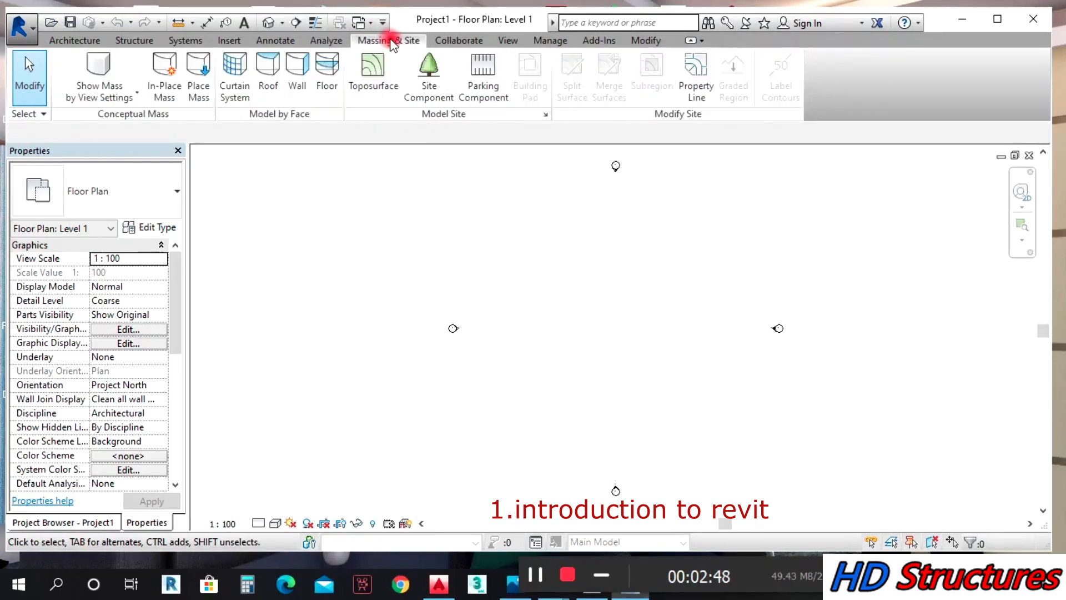
mouse_move(428, 71)
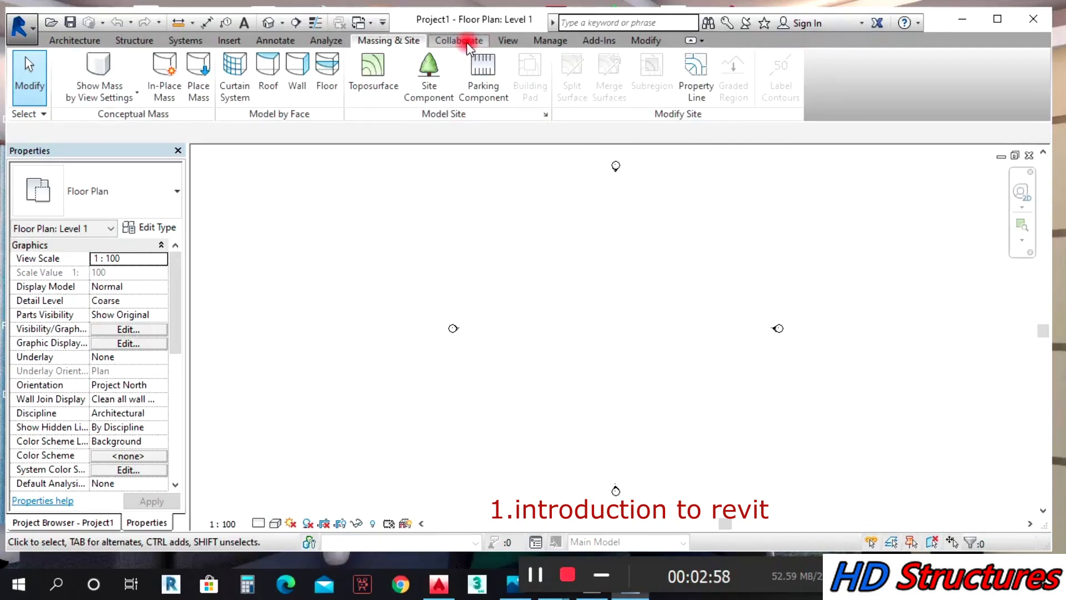
click(507, 40)
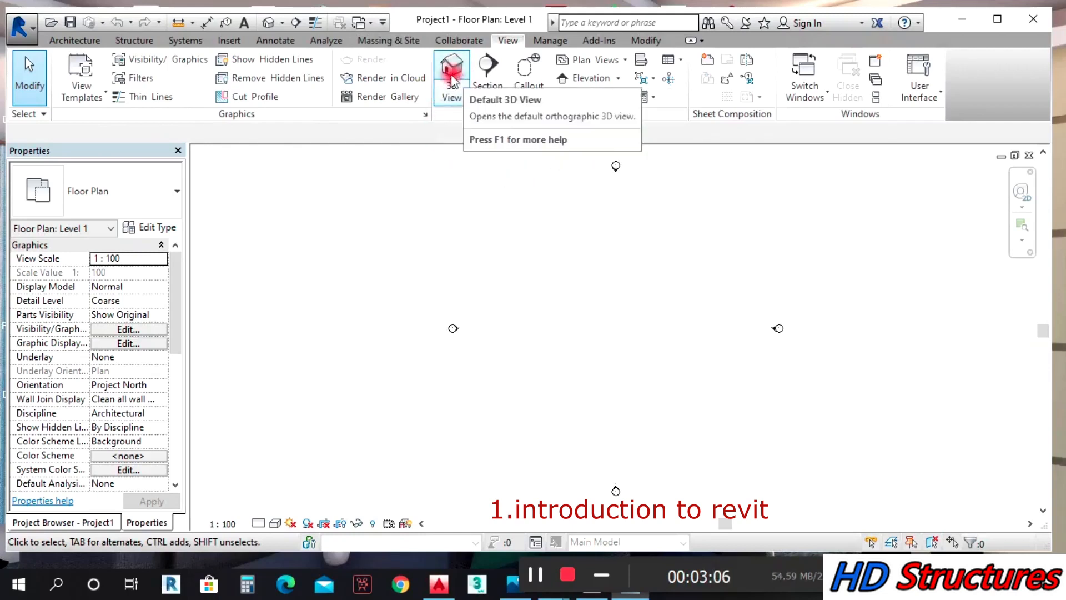
mouse_move(500, 73)
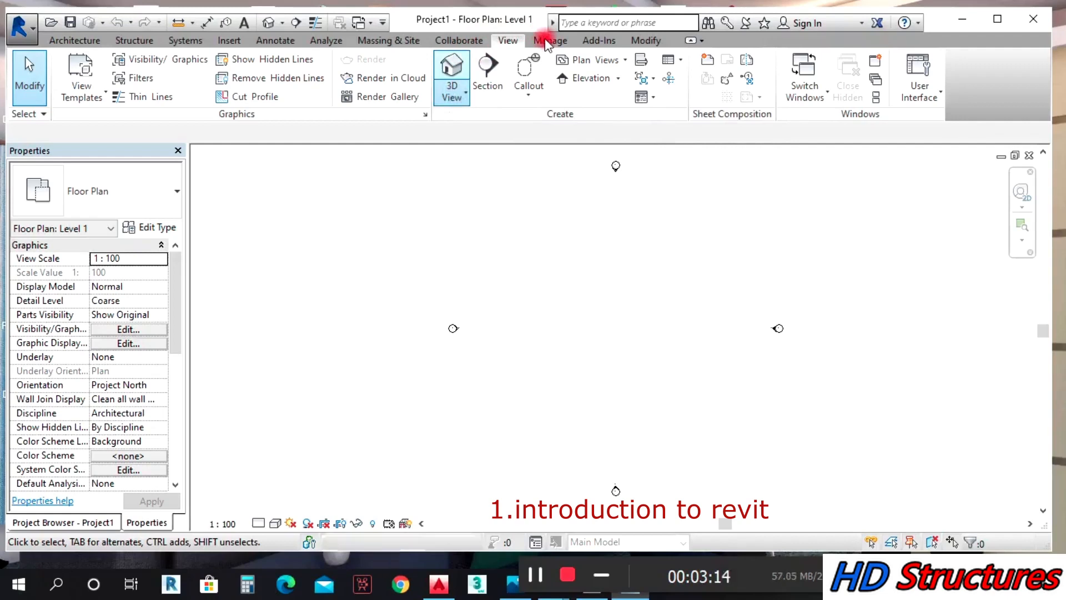
On the Manage ribbon, inspect Project Units and the Angle format, closing both unchanged
click(550, 40)
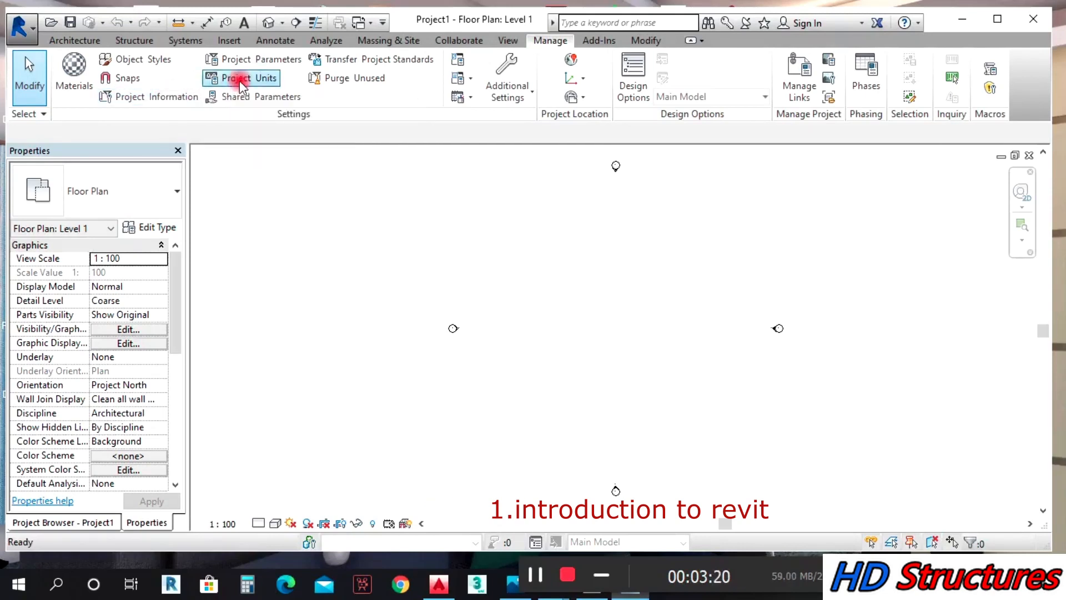
click(241, 77)
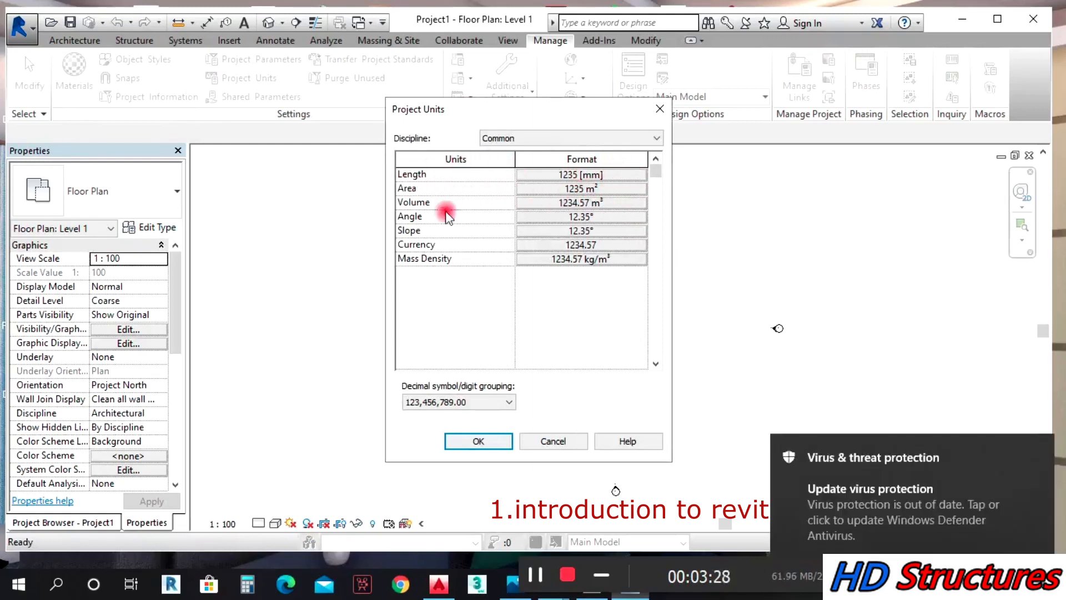
click(581, 217)
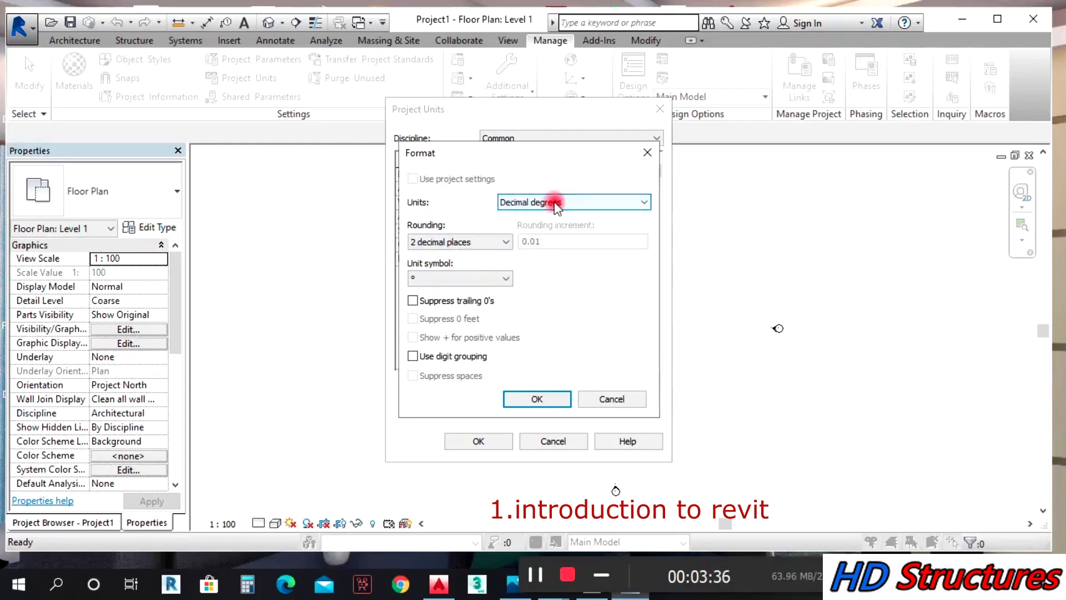
click(536, 399)
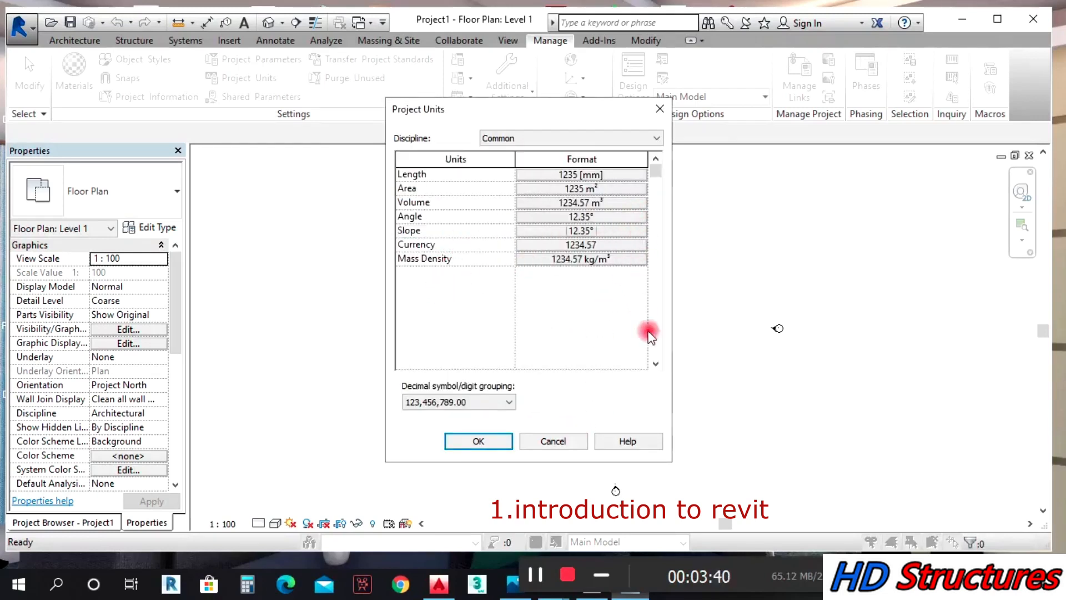
click(477, 441)
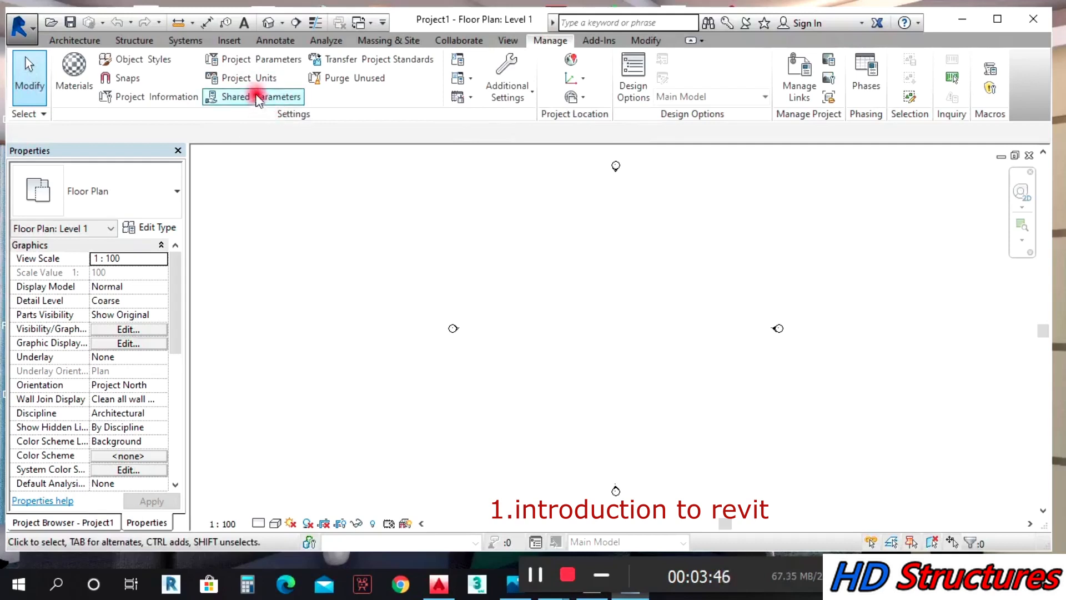
click(258, 59)
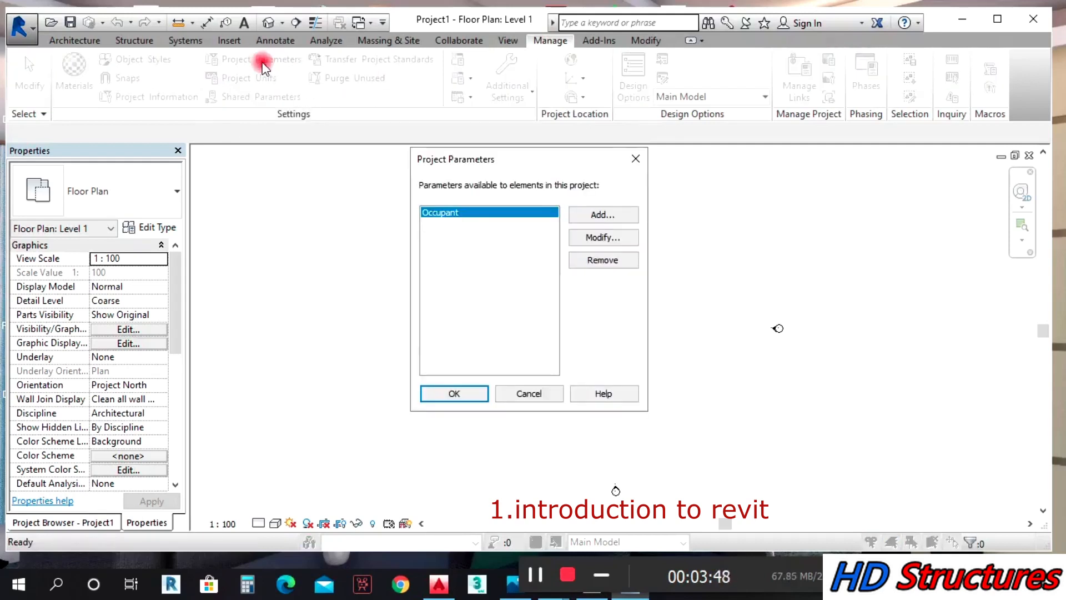
click(529, 393)
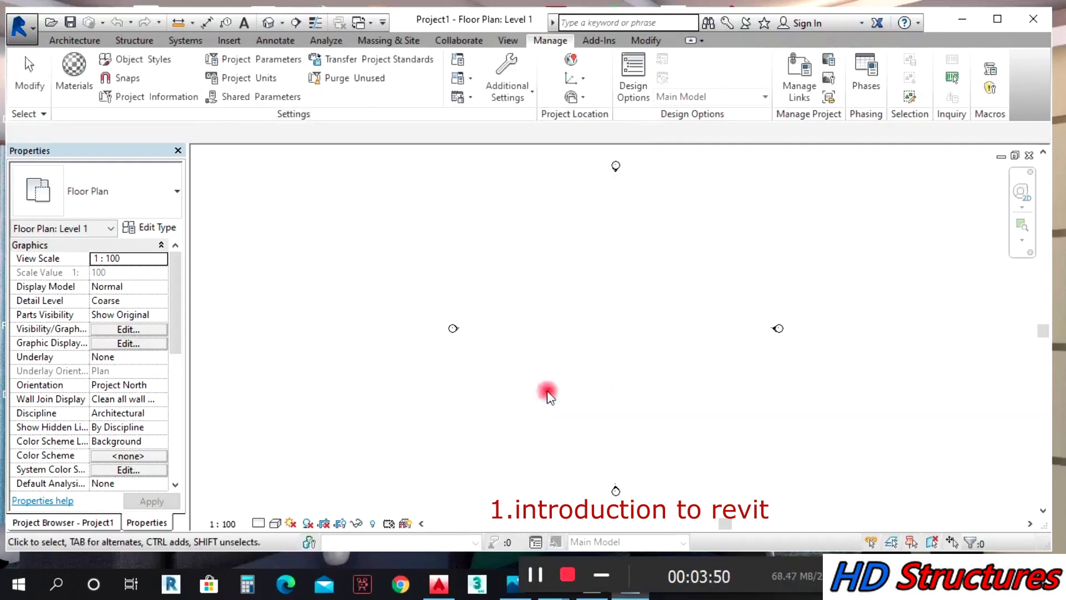
click(128, 97)
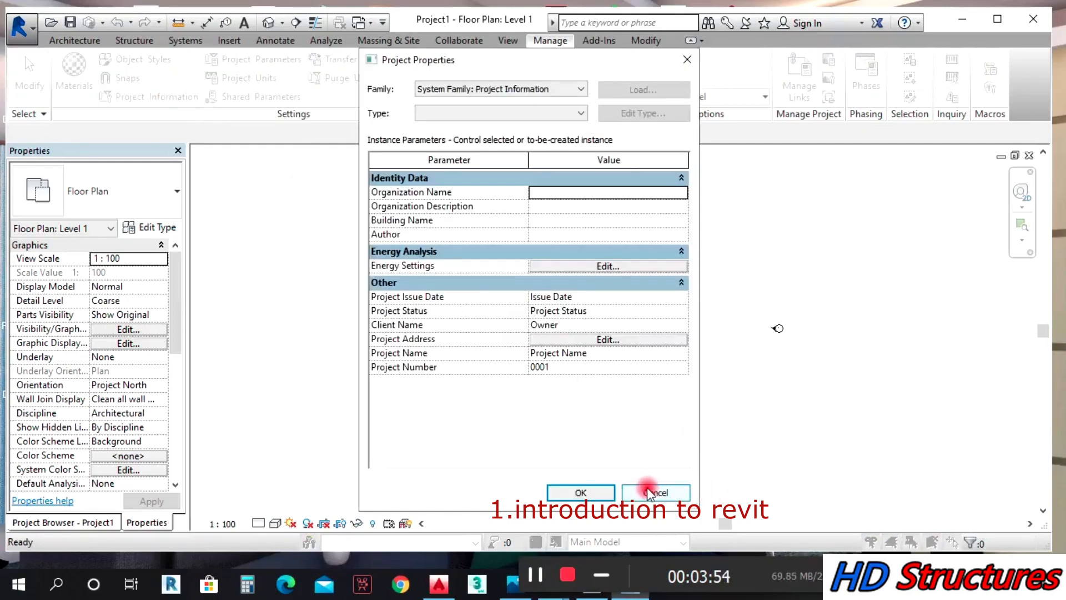
click(655, 492)
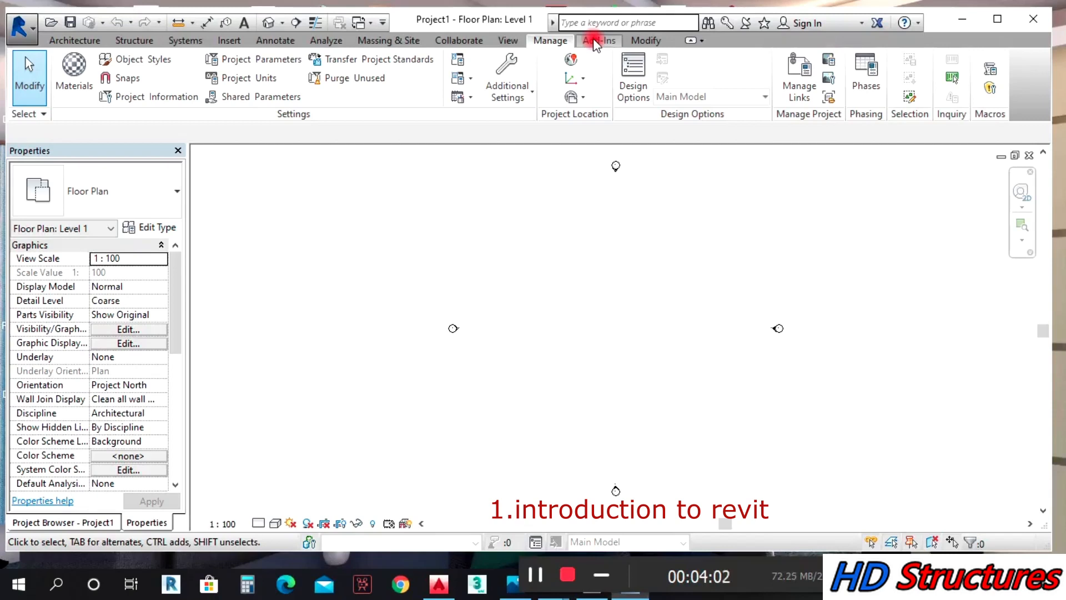
Review the Add-Ins tools, then show the Modify ribbon's editing tools
click(599, 40)
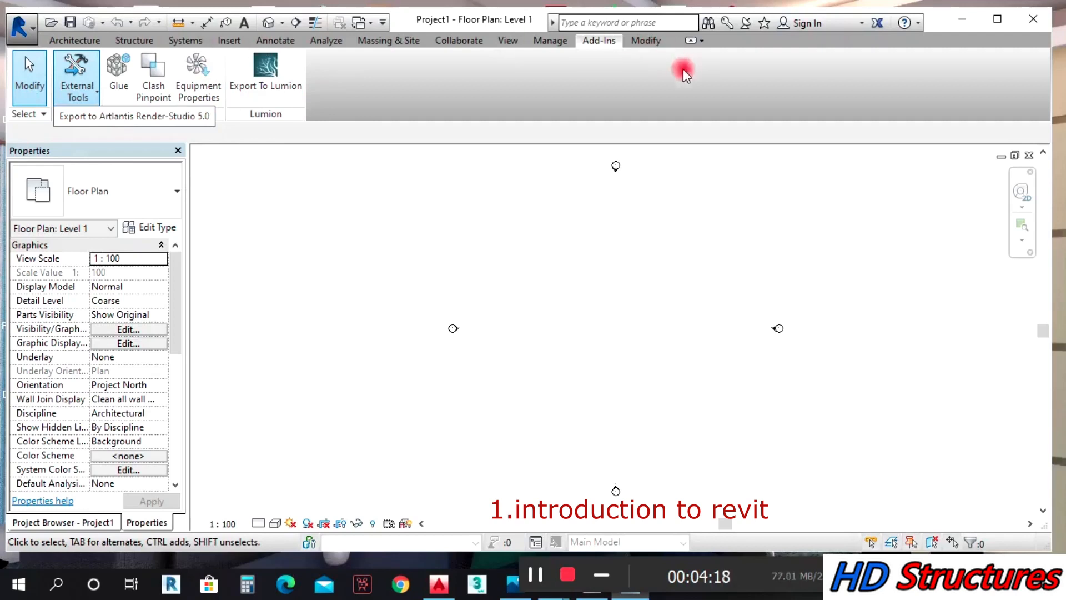
click(644, 40)
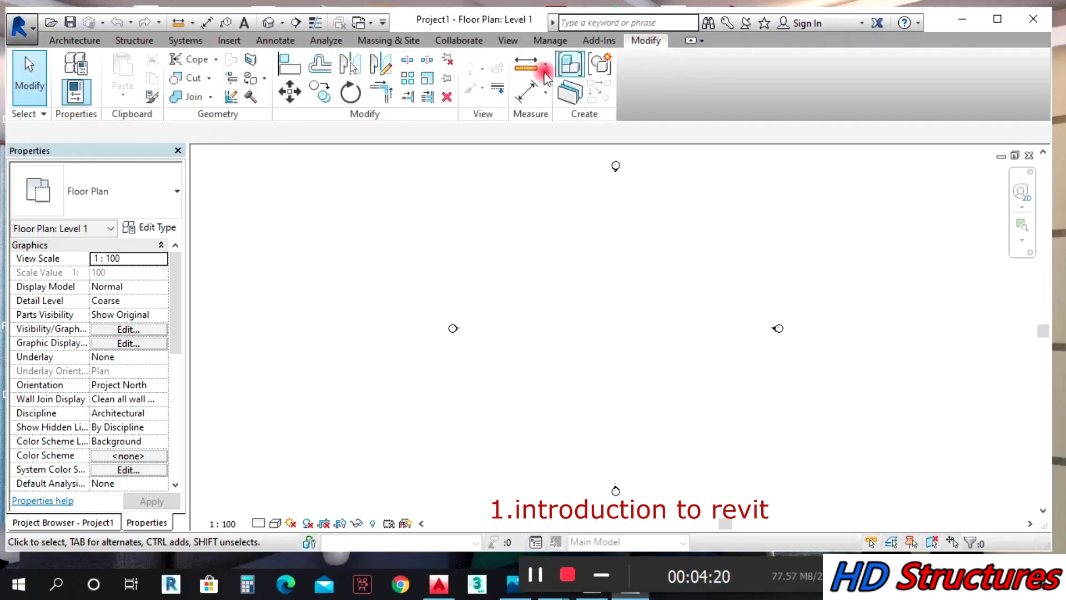
mouse_move(402, 97)
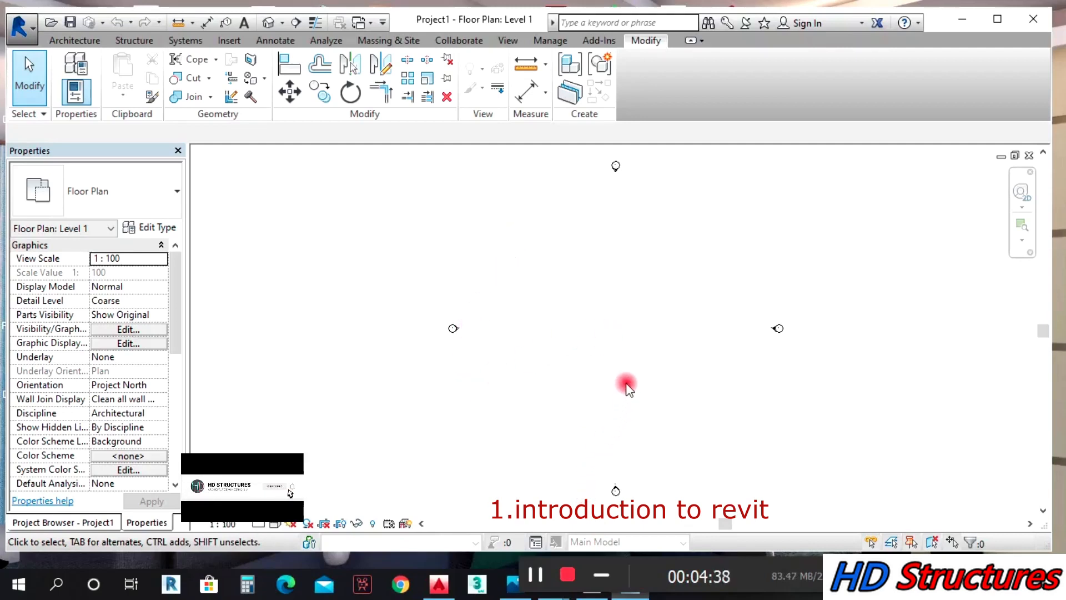
mouse_move(617, 376)
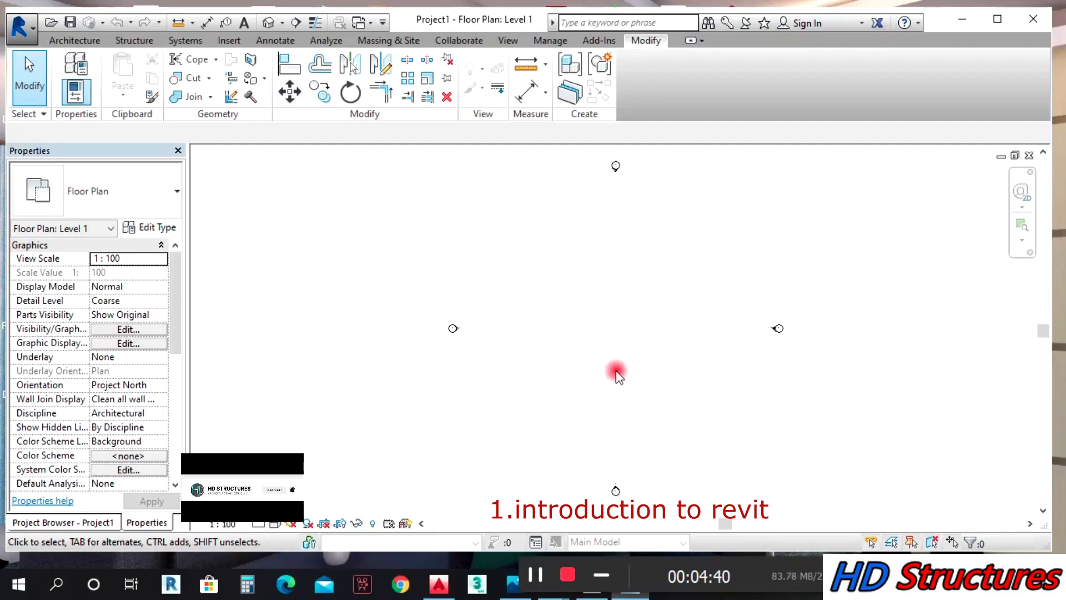
mouse_move(571, 436)
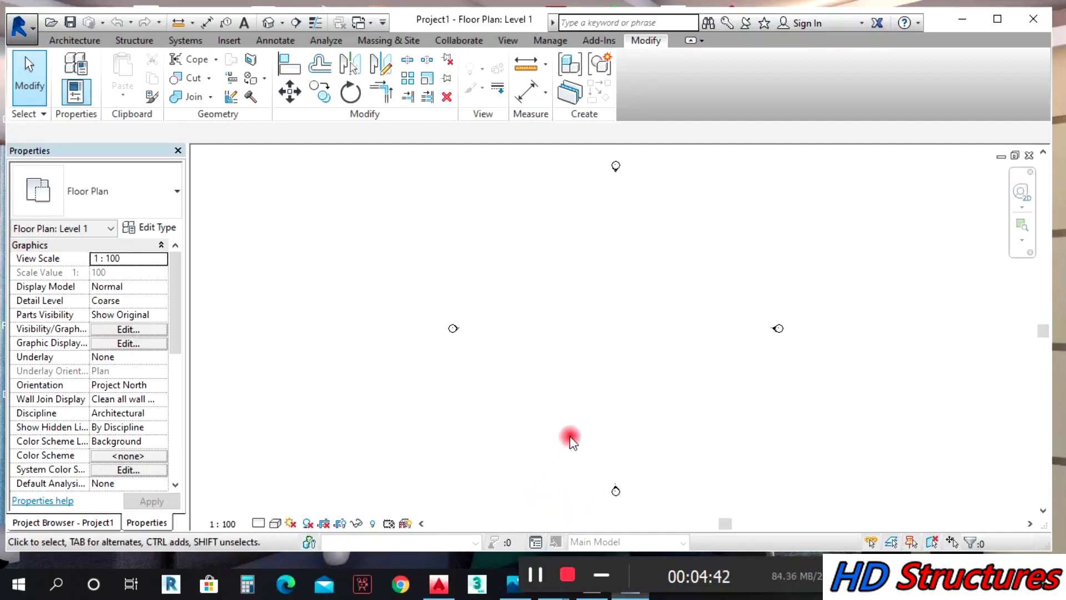
mouse_move(629, 414)
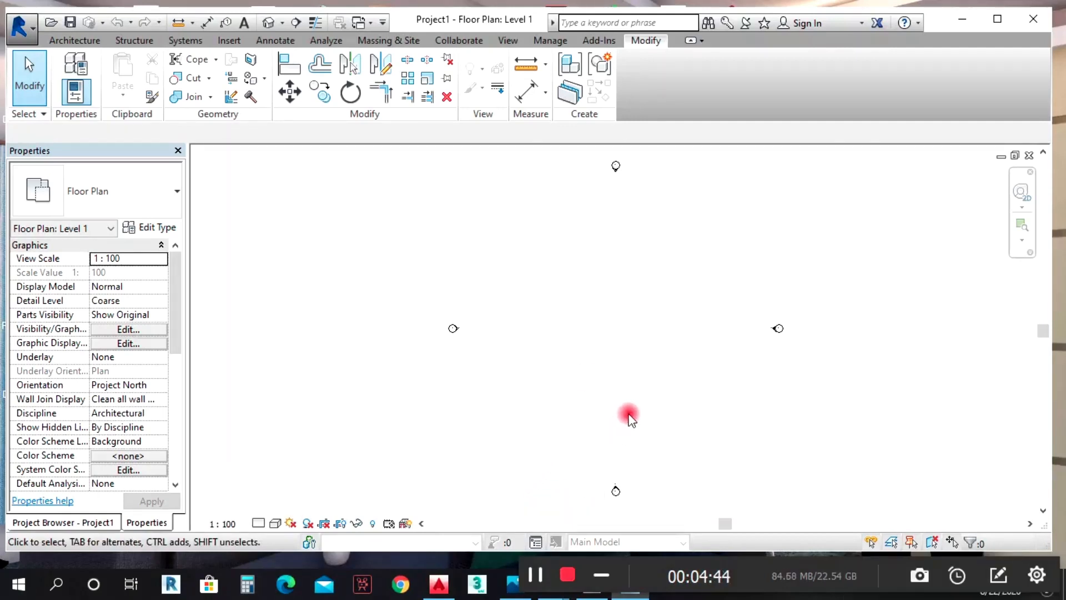
mouse_move(537, 416)
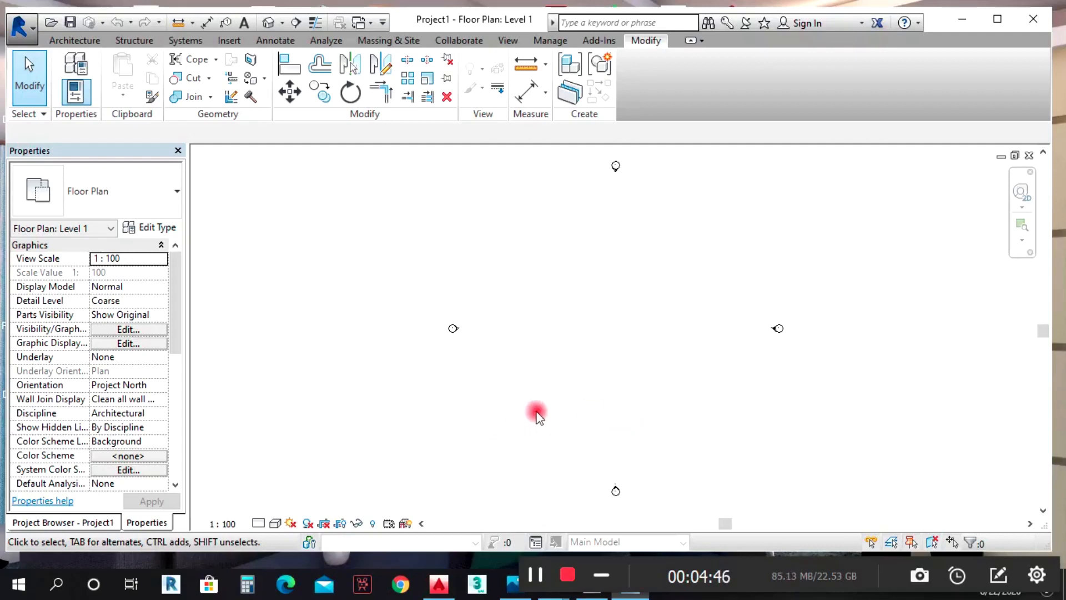